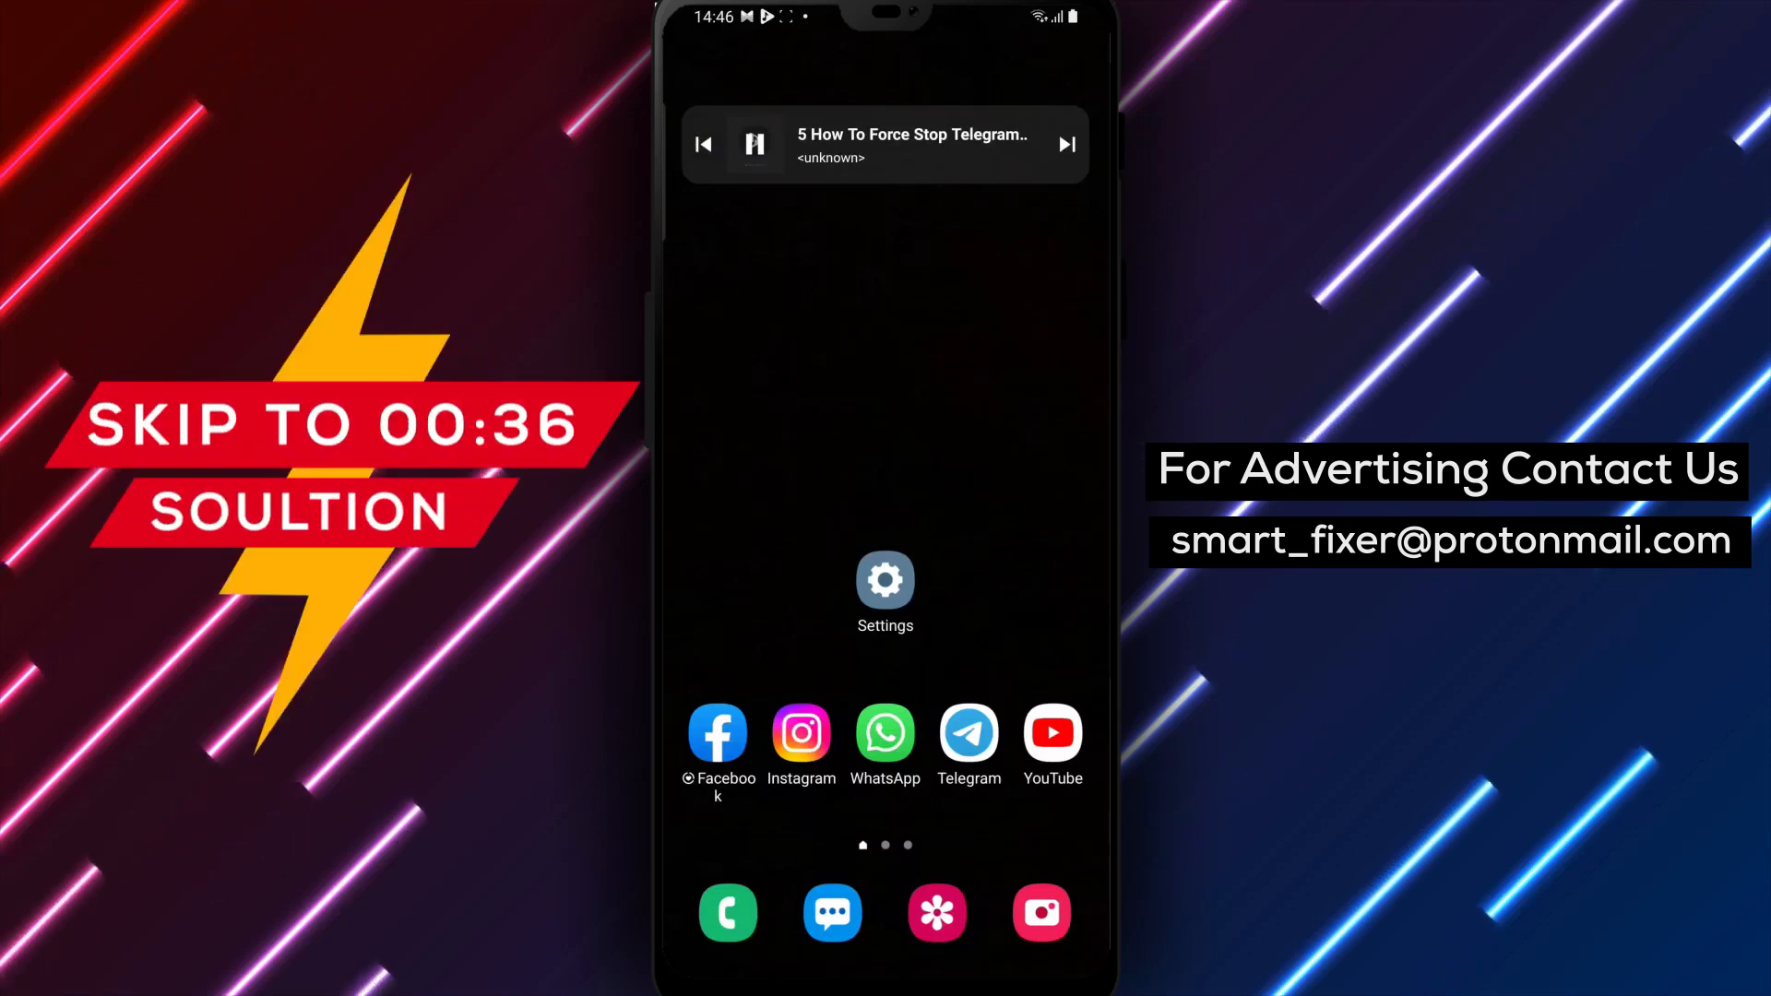
Step: Long-press the Telegram home-screen icon to show its quick-actions shortcut menu
{"action": "left_click", "coordinate": [969, 735]}
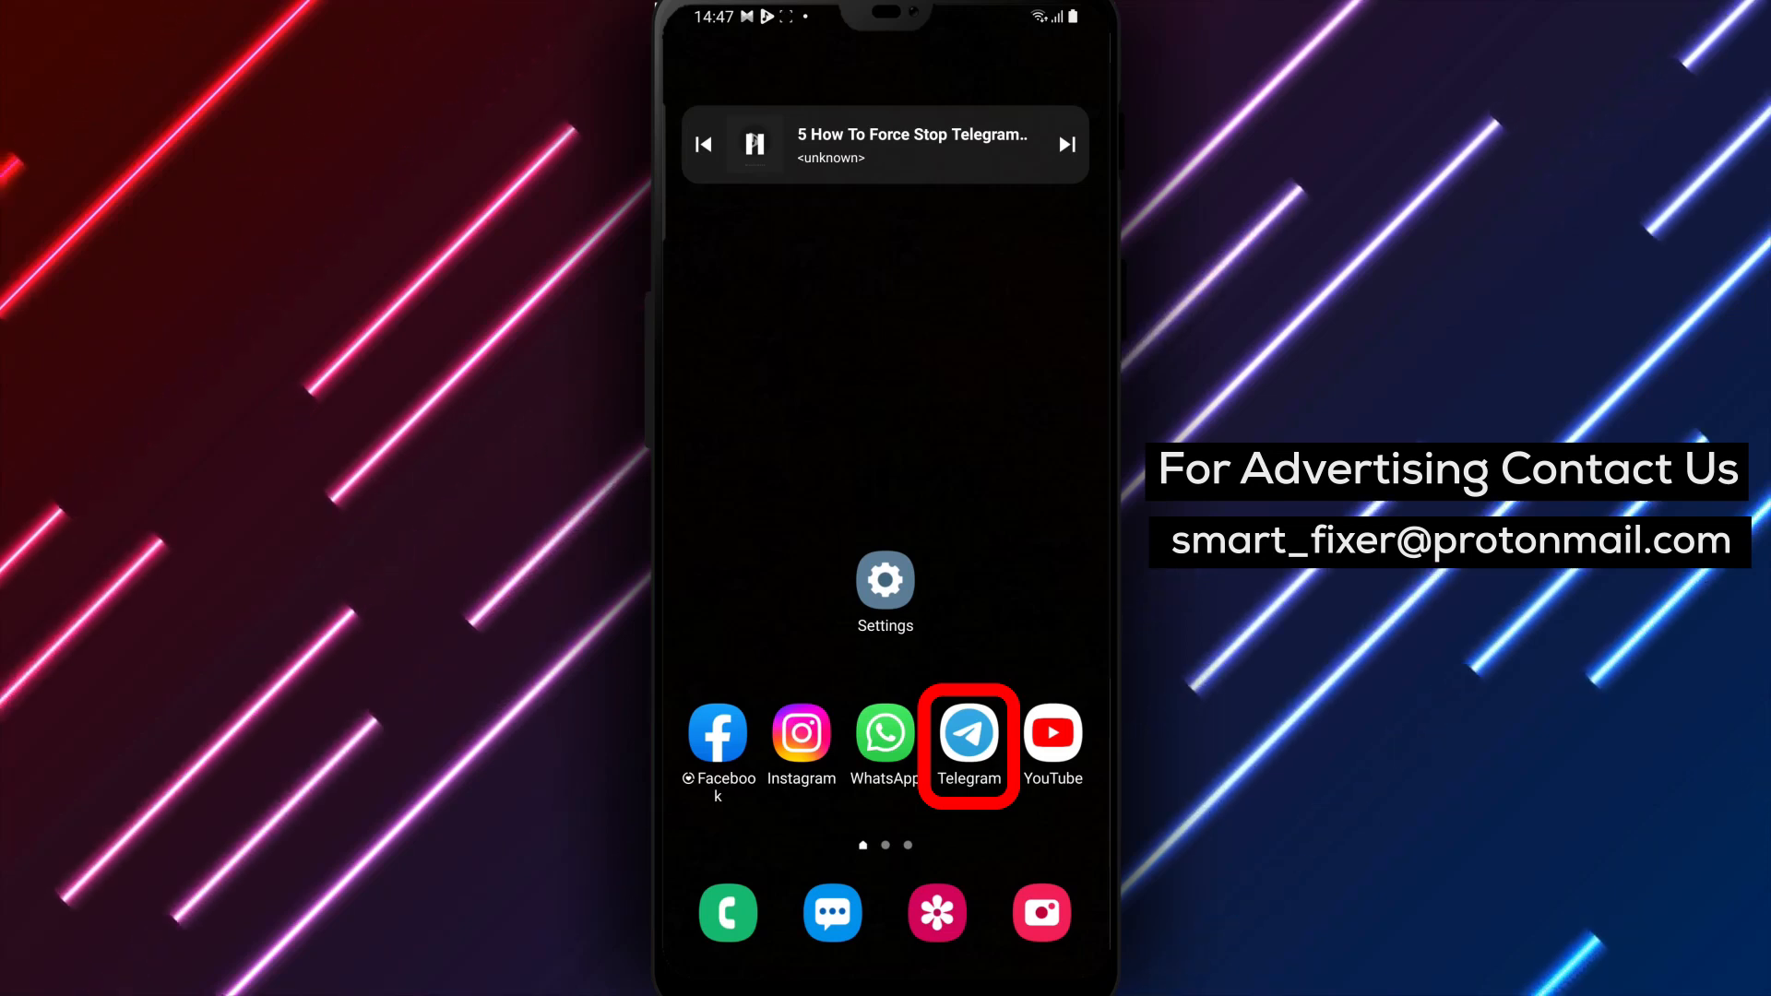
{"action": "left_click", "coordinate": [969, 734]}
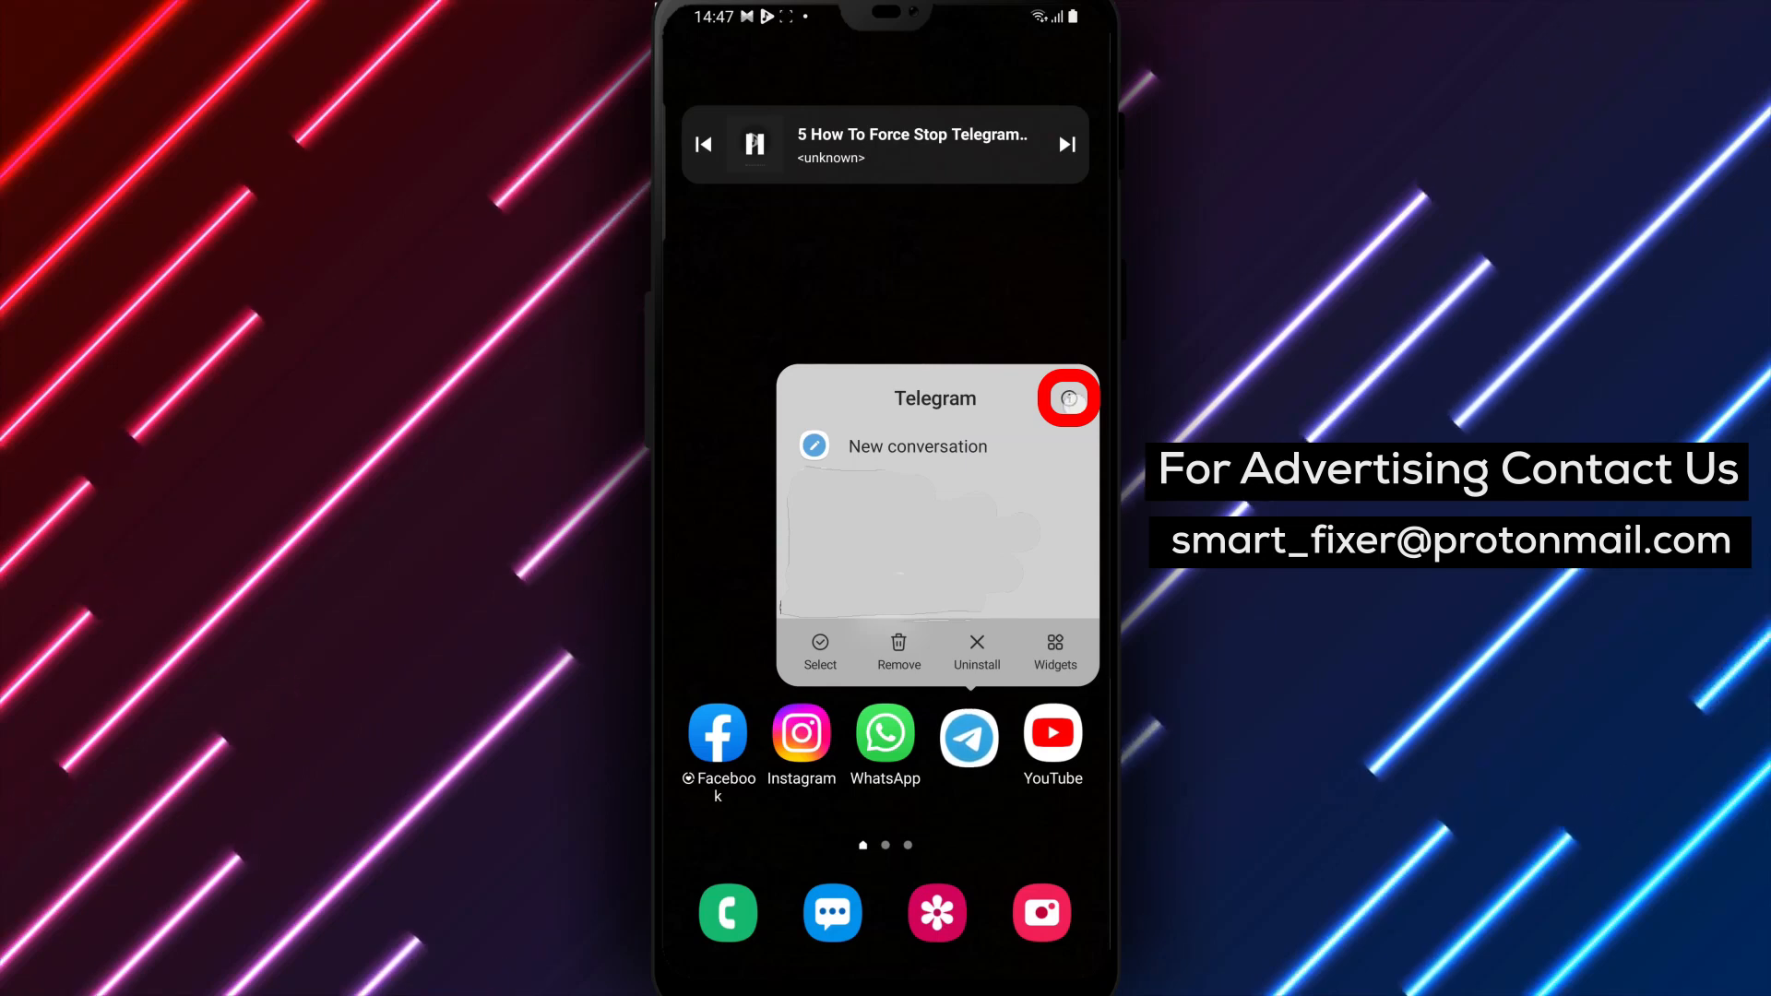
Step: From Telegram's App info page, force stop the app and confirm OK, leaving Force stop greyed out
{"action": "left_click", "coordinate": [1068, 399]}
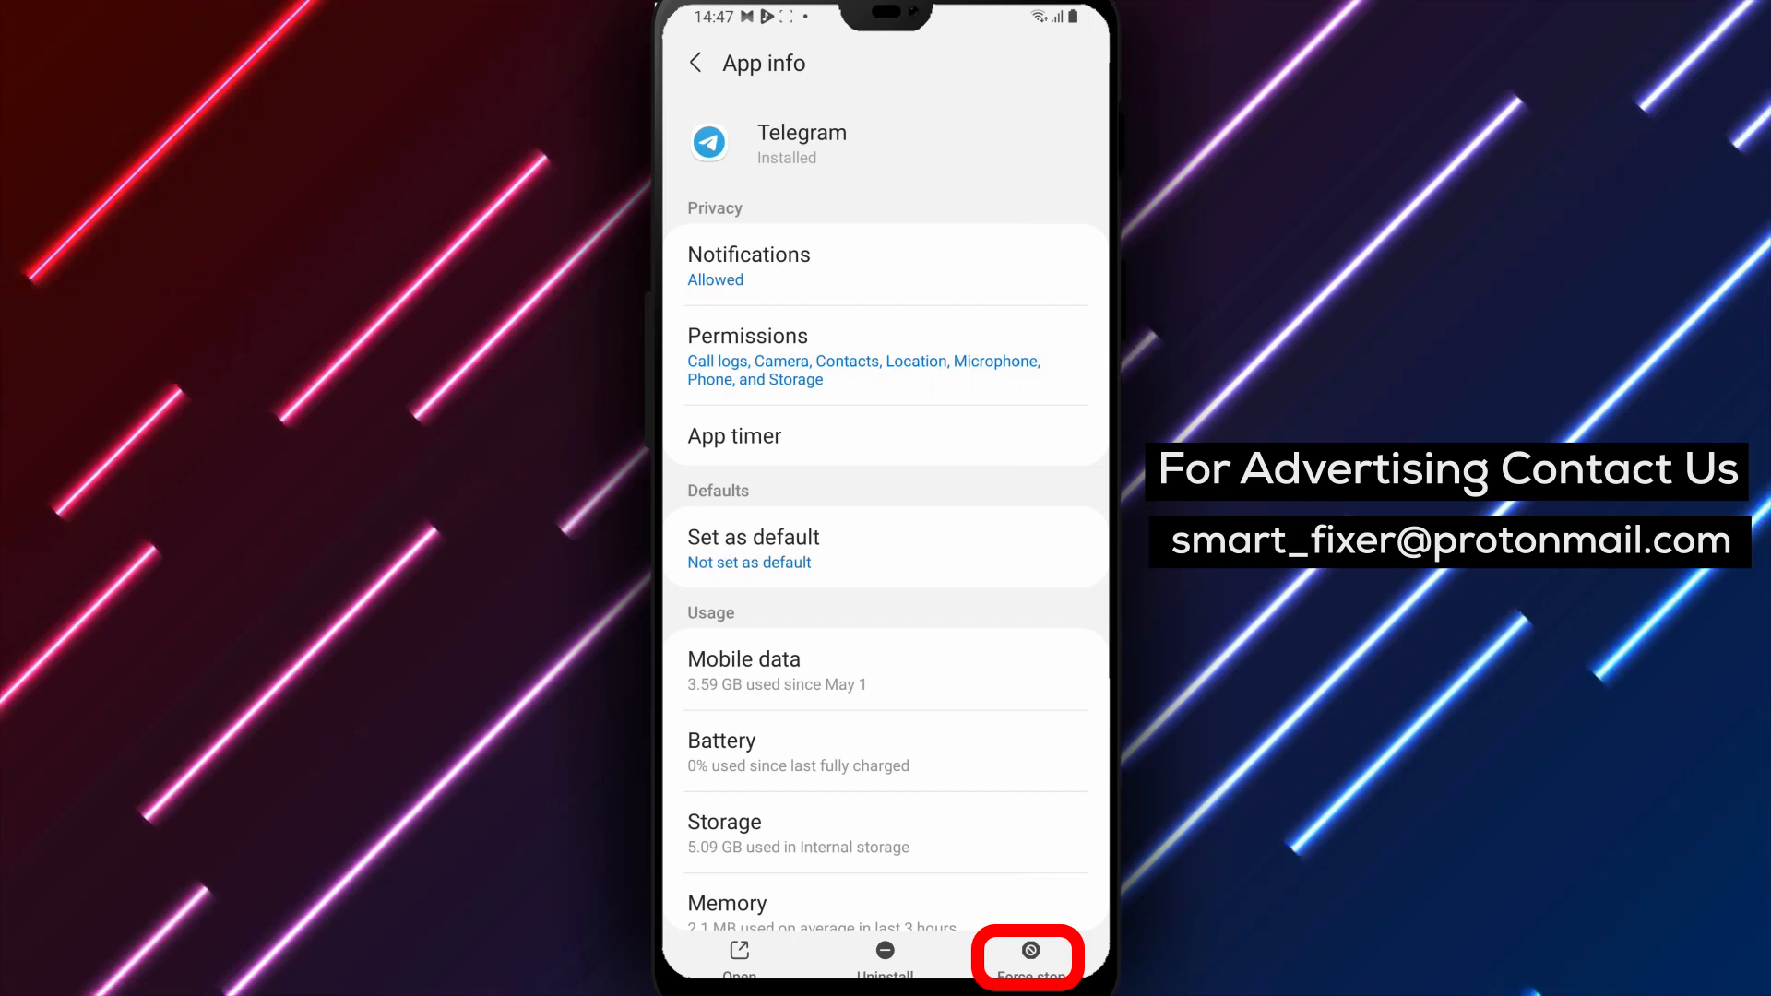
{"action": "left_click", "coordinate": [1035, 952]}
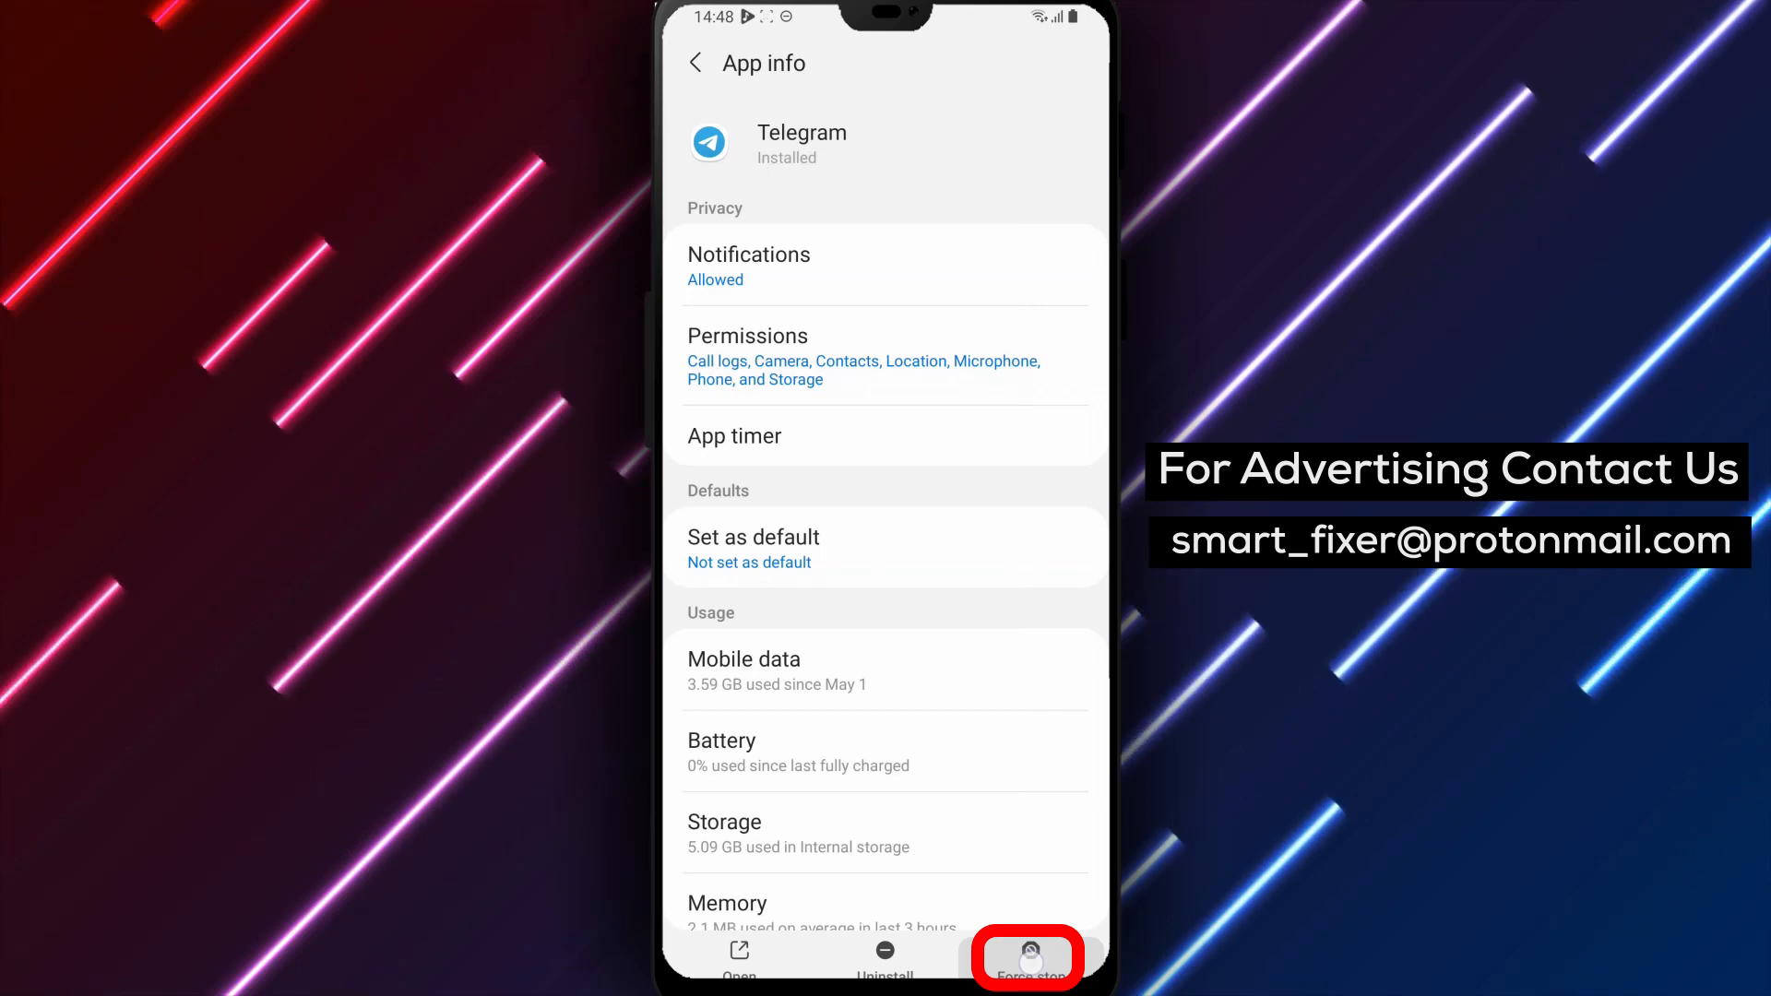
{"action": "left_click", "coordinate": [1039, 960]}
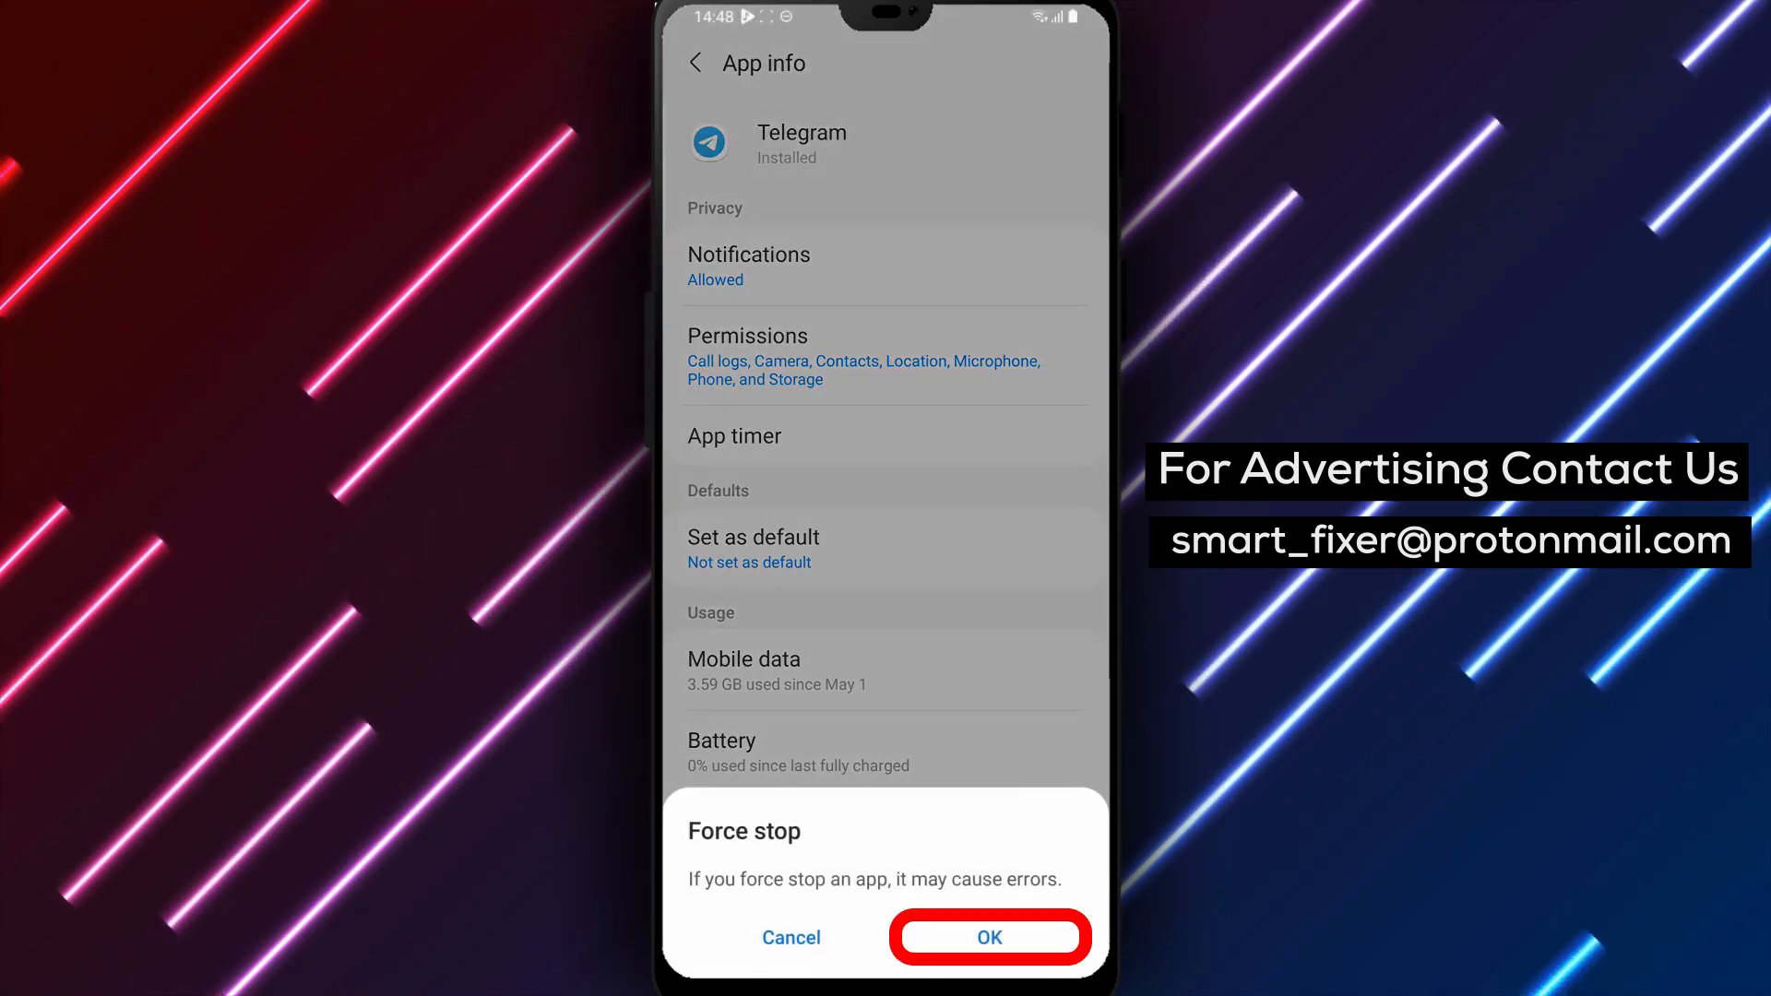
{"action": "left_click", "coordinate": [989, 937]}
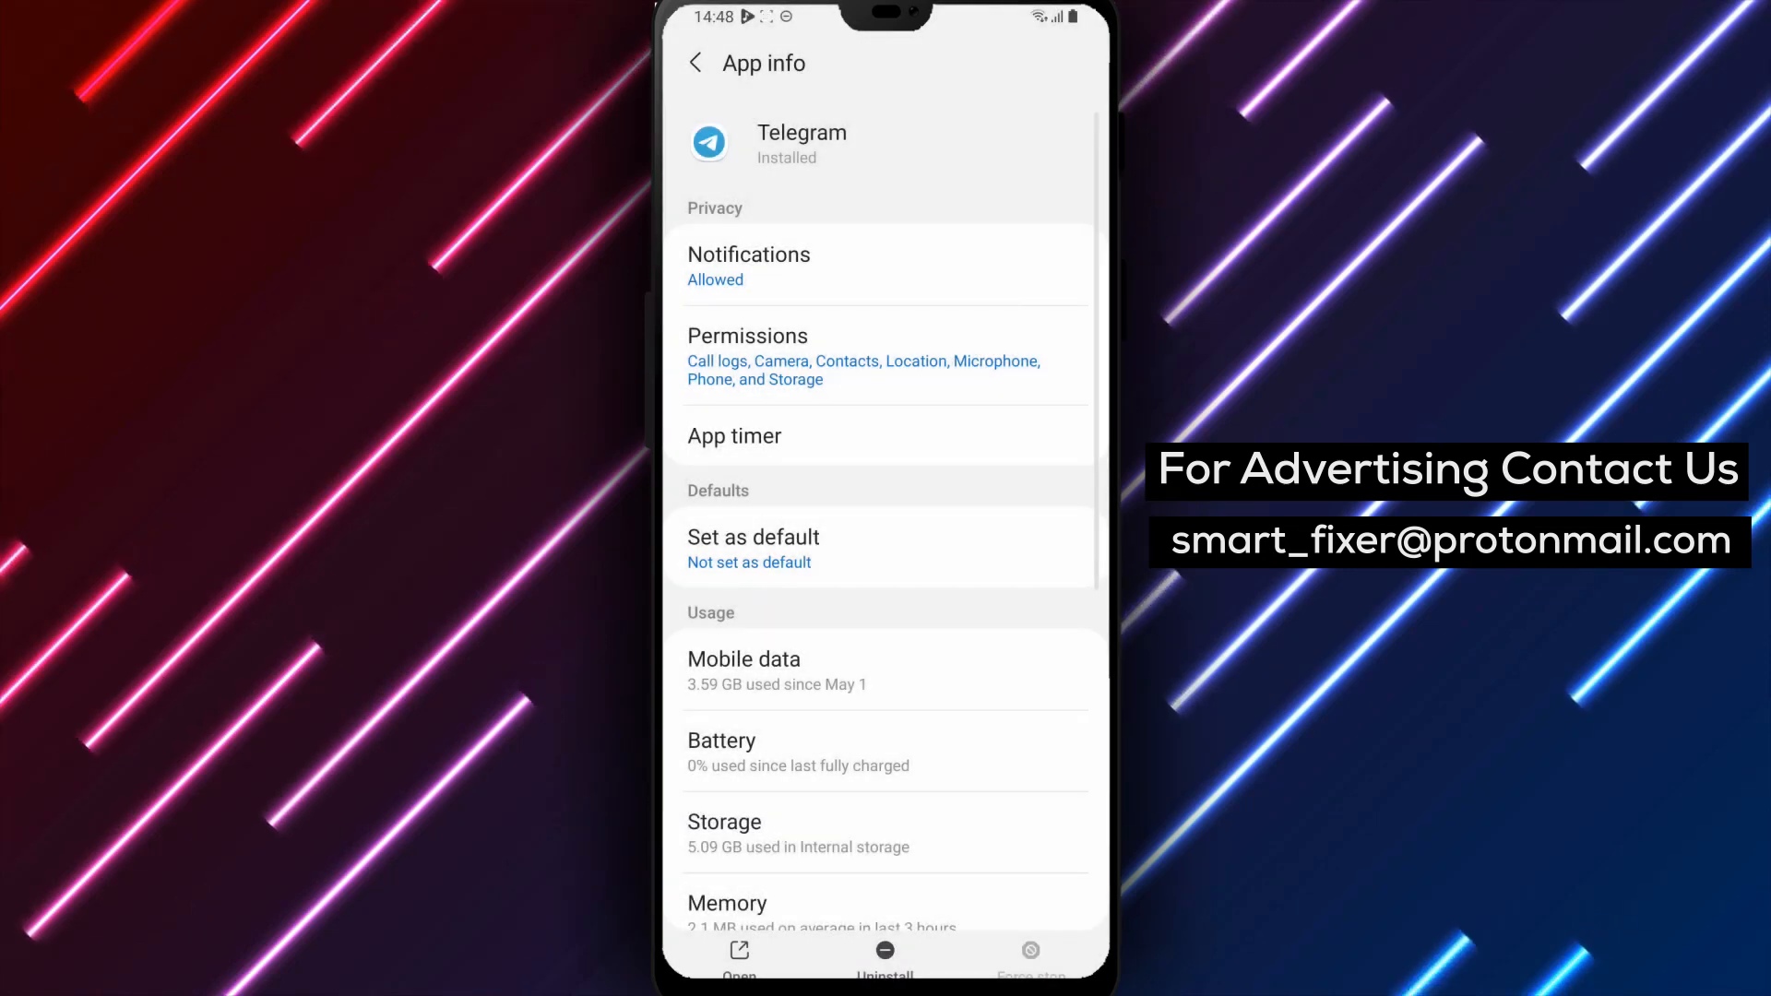